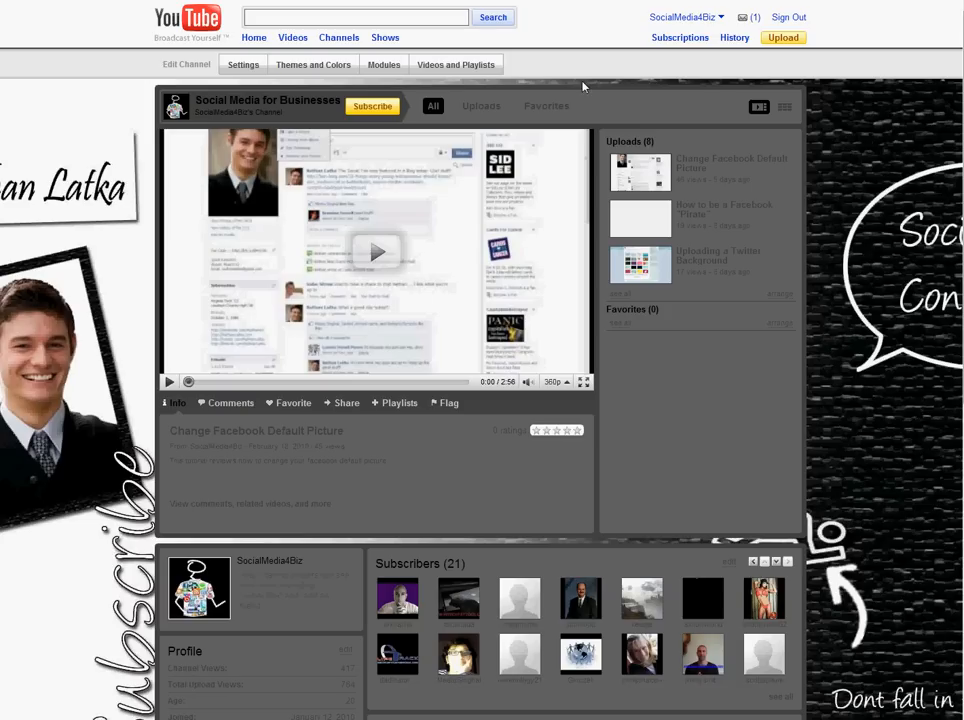
mouse_move(437, 70)
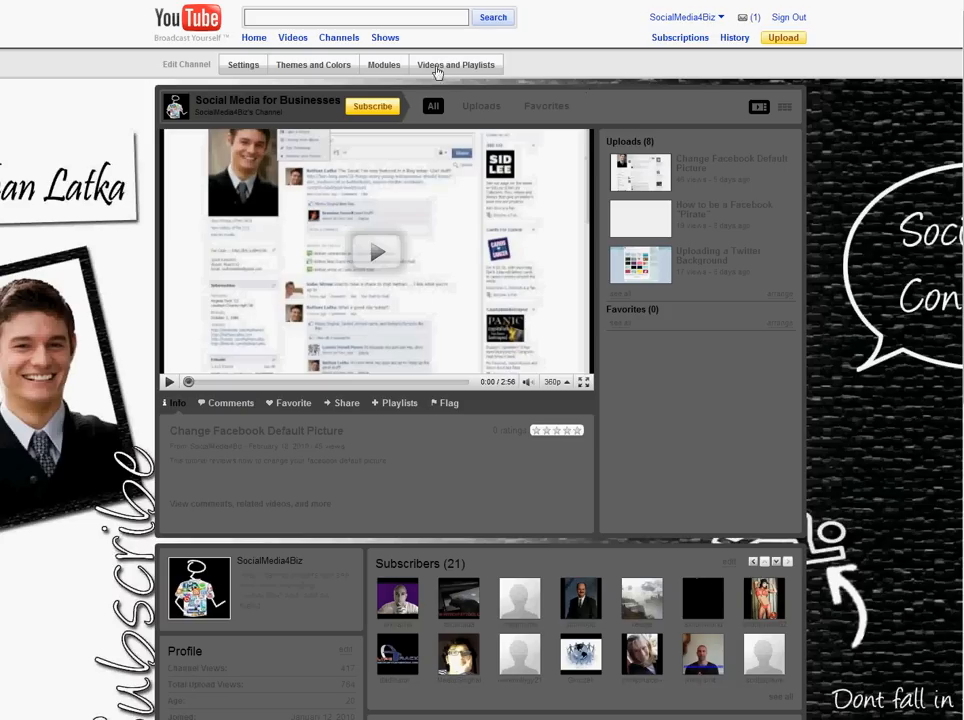
mouse_move(230, 74)
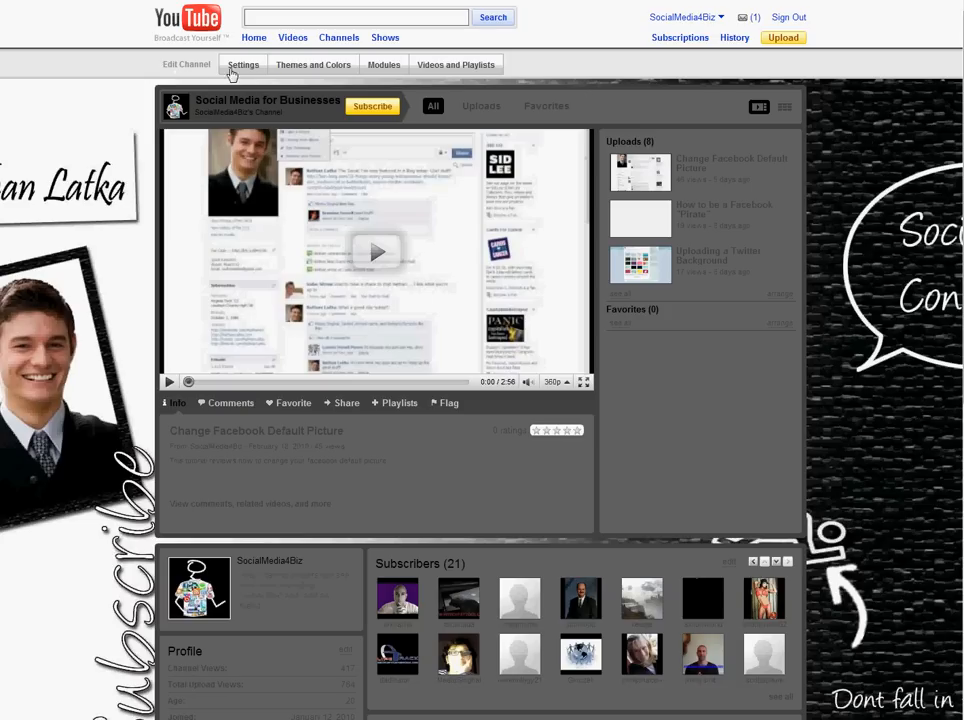
Open the Themes and Colors options from the Edit Channel bar.
click(313, 64)
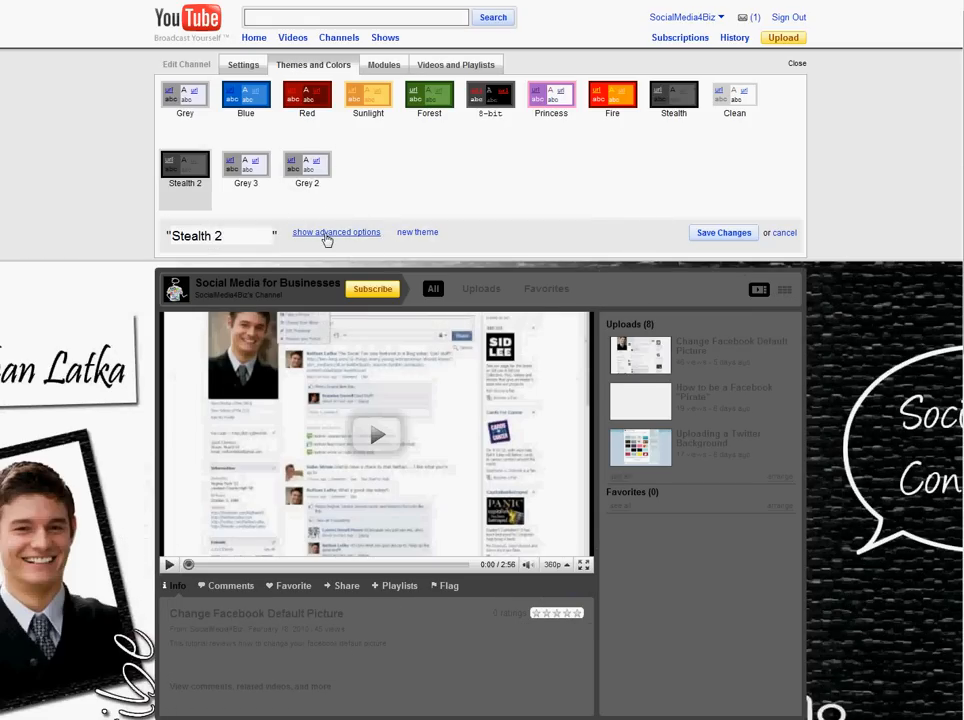
Reveal the advanced theme options and delete the existing background image.
click(336, 232)
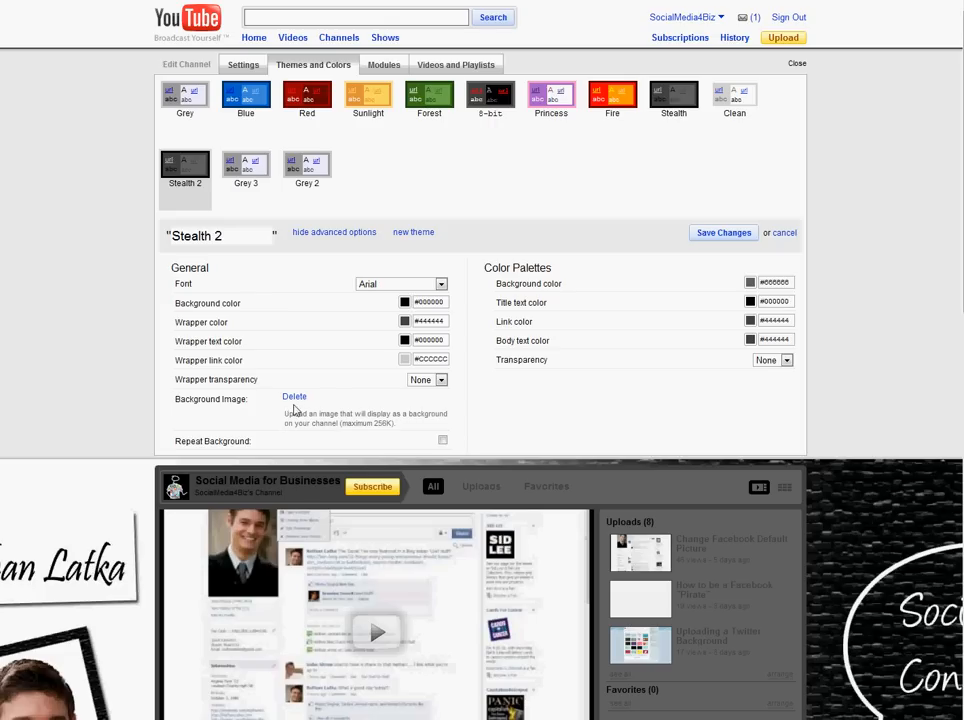
click(294, 397)
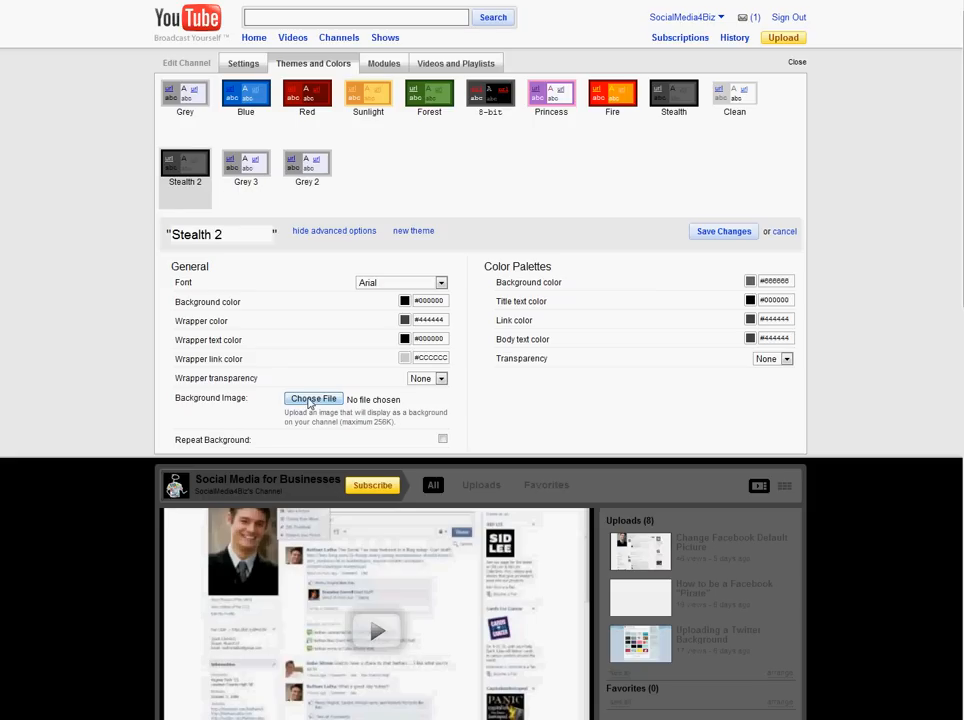
Choose a new background image file and save the channel theme changes.
click(313, 399)
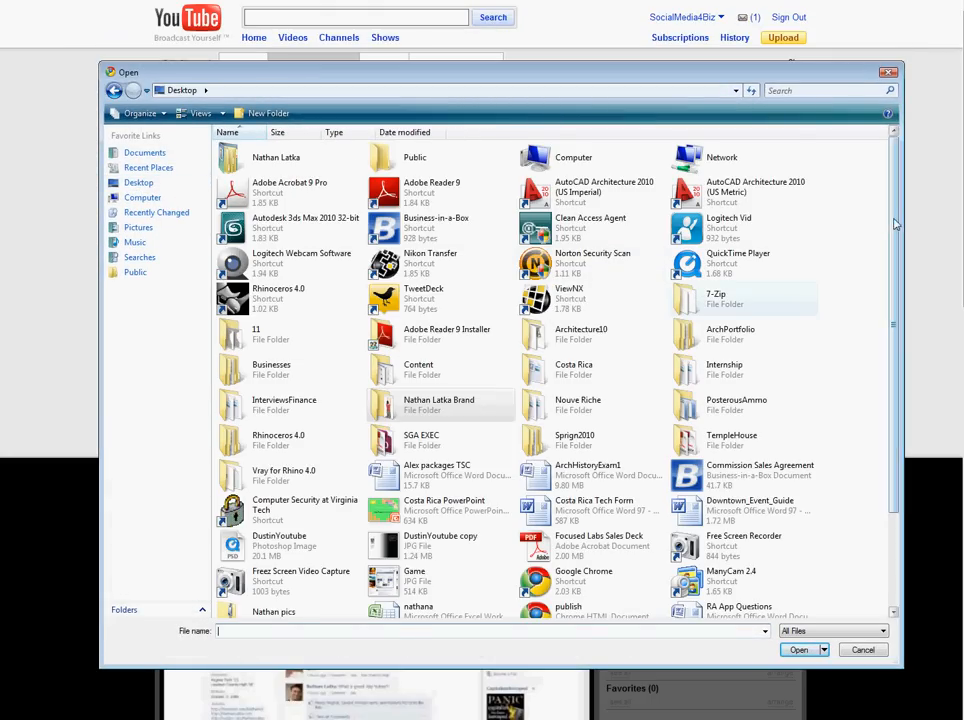
scroll(down, 3)
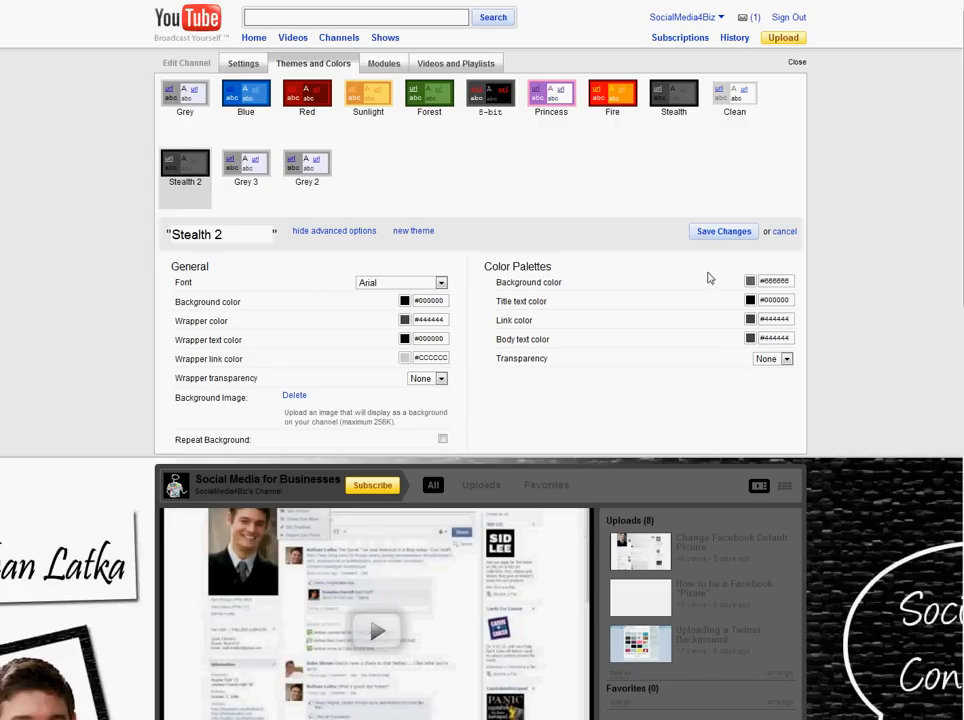
mouse_move(723, 231)
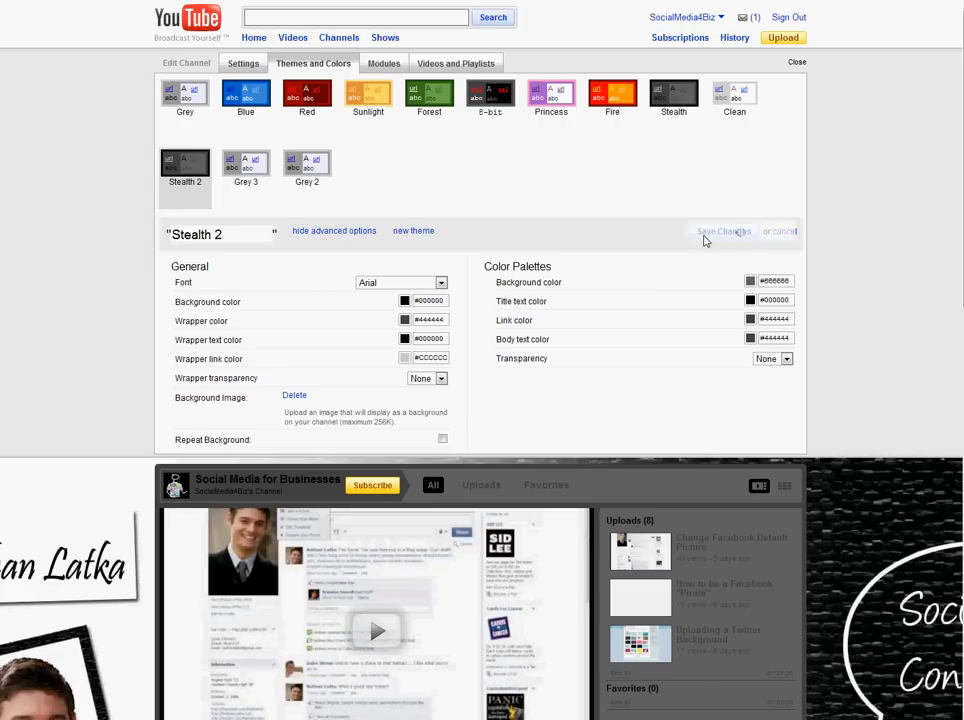
click(797, 62)
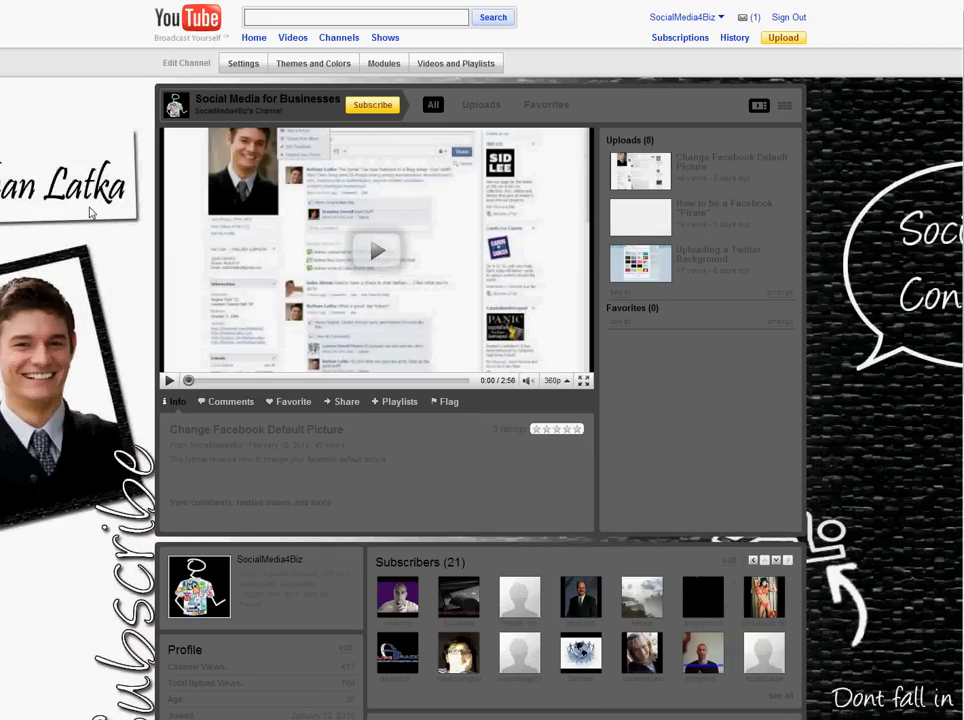
mouse_move(726, 419)
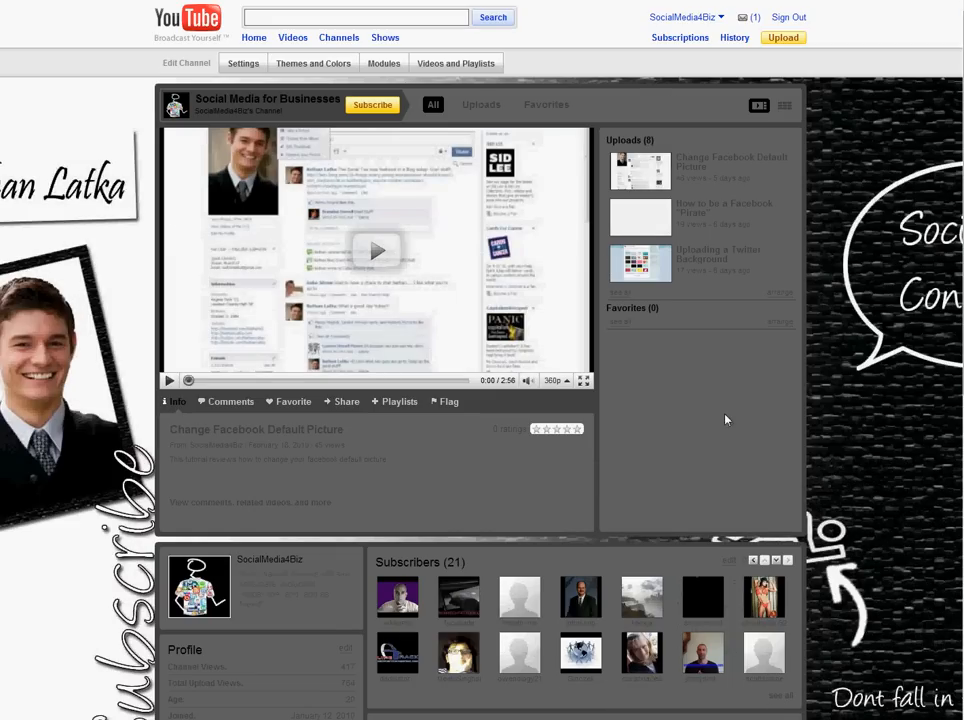
mouse_move(62, 76)
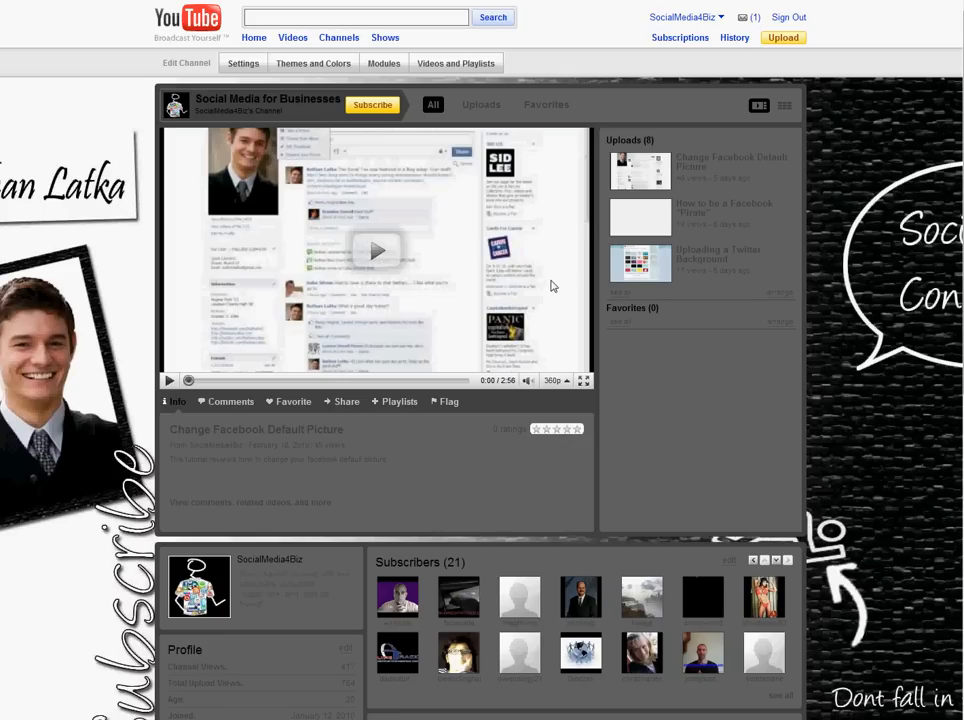
mouse_move(575, 256)
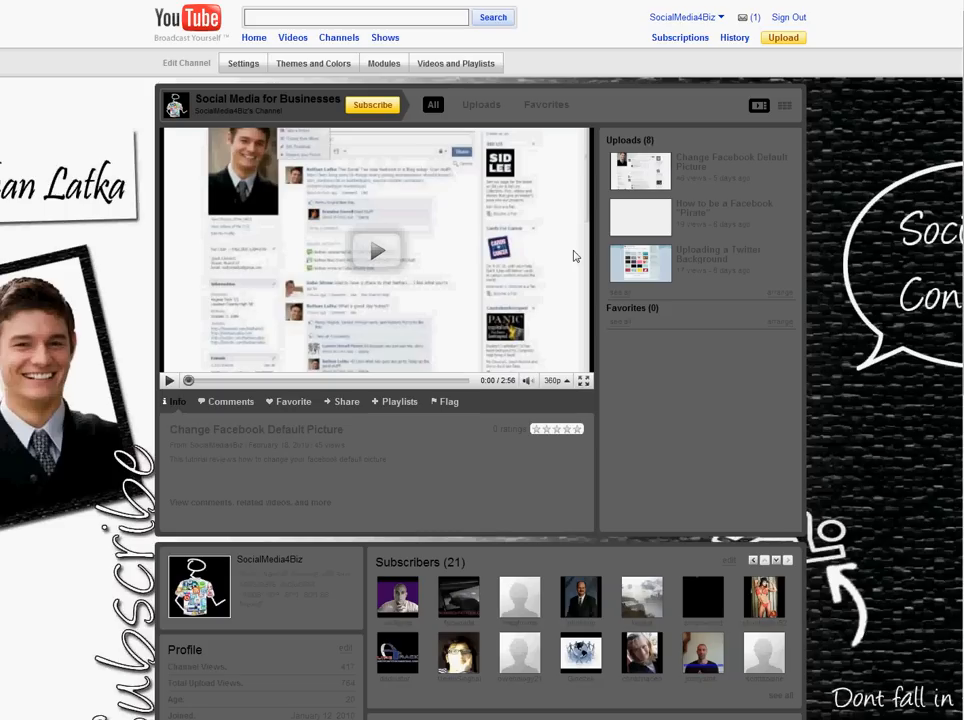